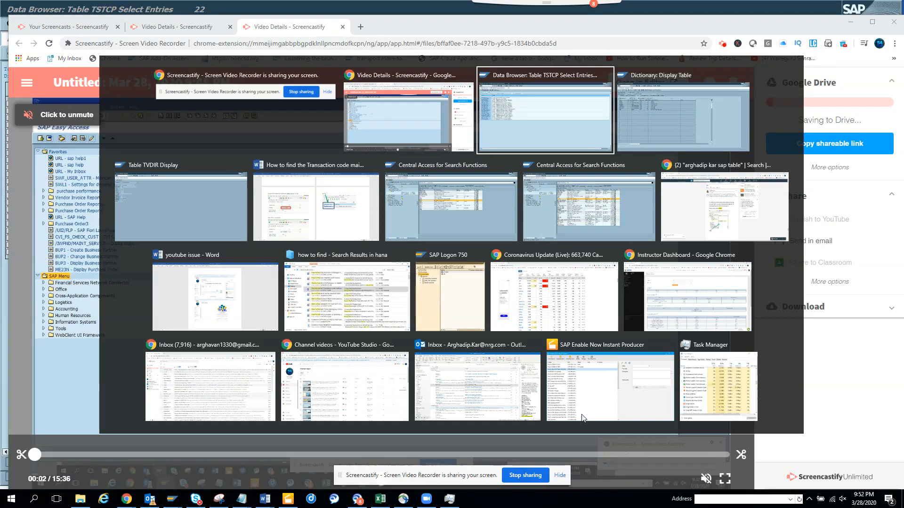
Step: Bring the Dictionary display of table ZST10MPBF_RULEDT to the front over the other windows
left_click(683, 116)
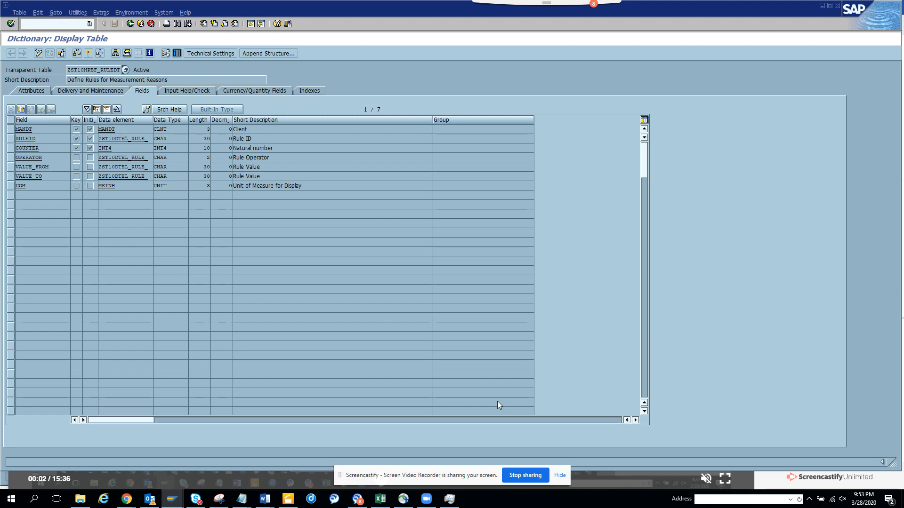
key("alt+tab")
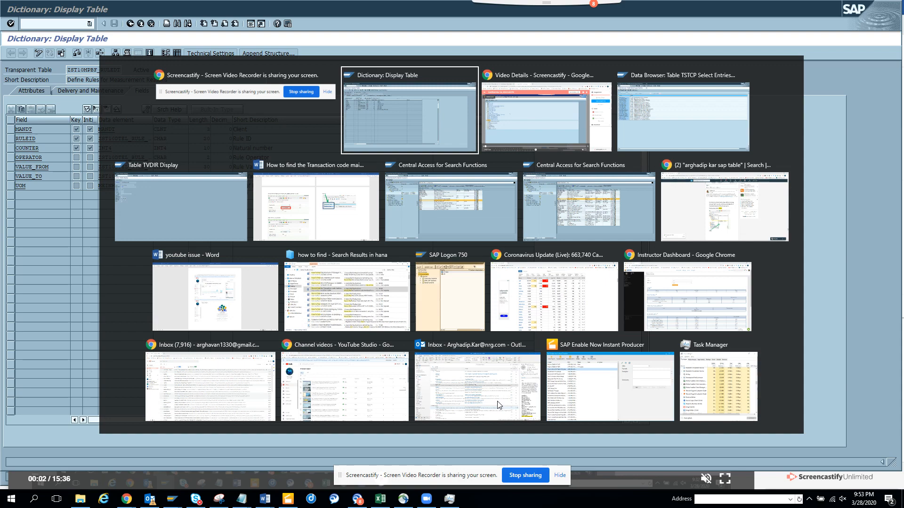
left_click(409, 110)
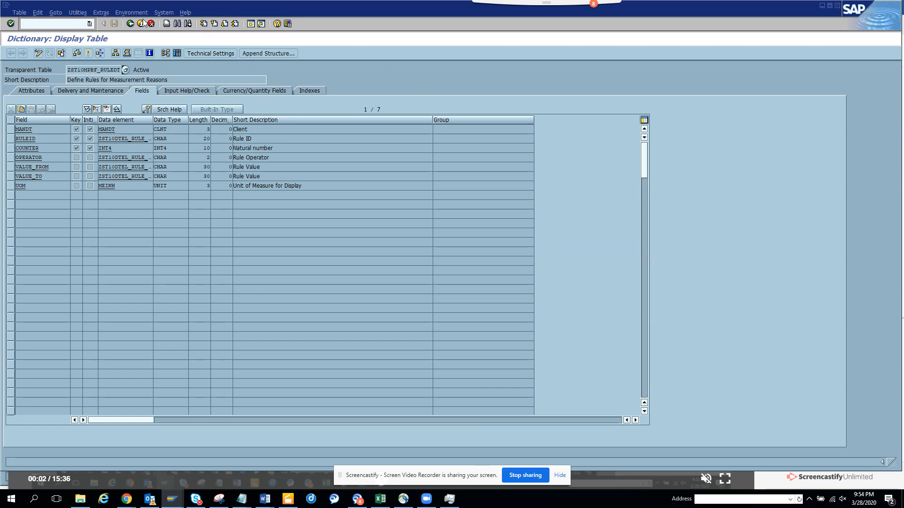
Step: Return to the ABAP Dictionary initial screen and display table ZST10MPBF_REA
left_click(103, 24)
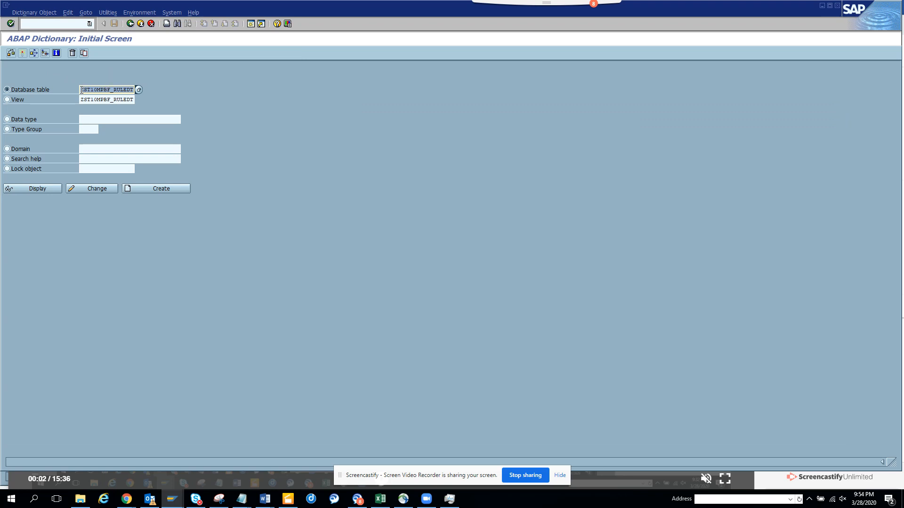
mouse_move(169, 92)
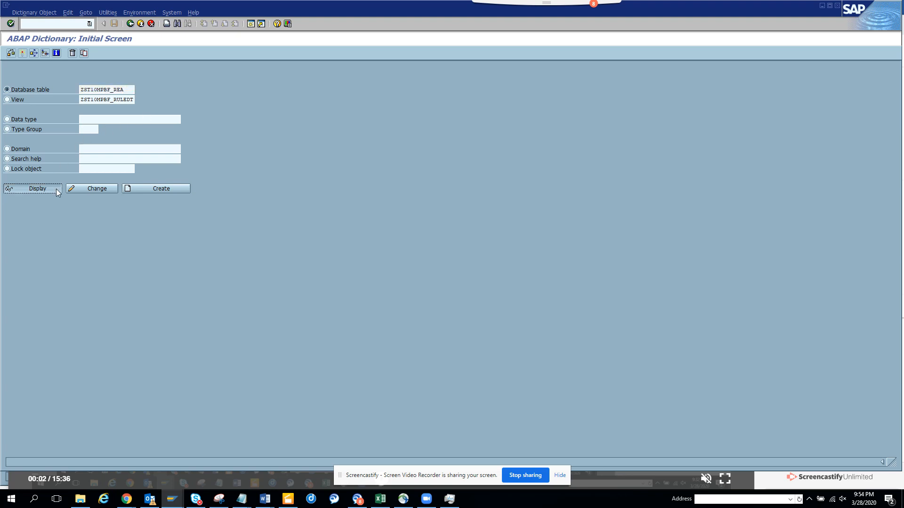
left_click(37, 188)
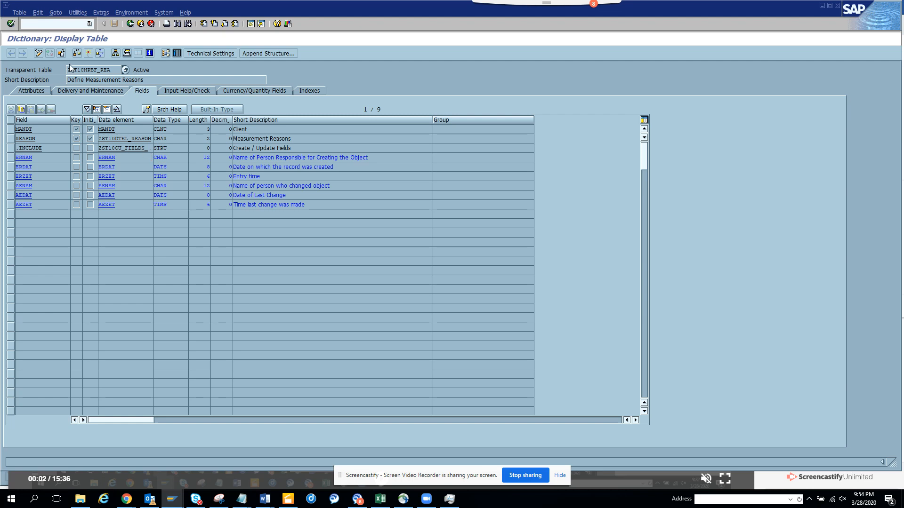
Step: Show the Table Maintenance Generator settings for ZST10MPBF_REA via Utilities
left_click(77, 12)
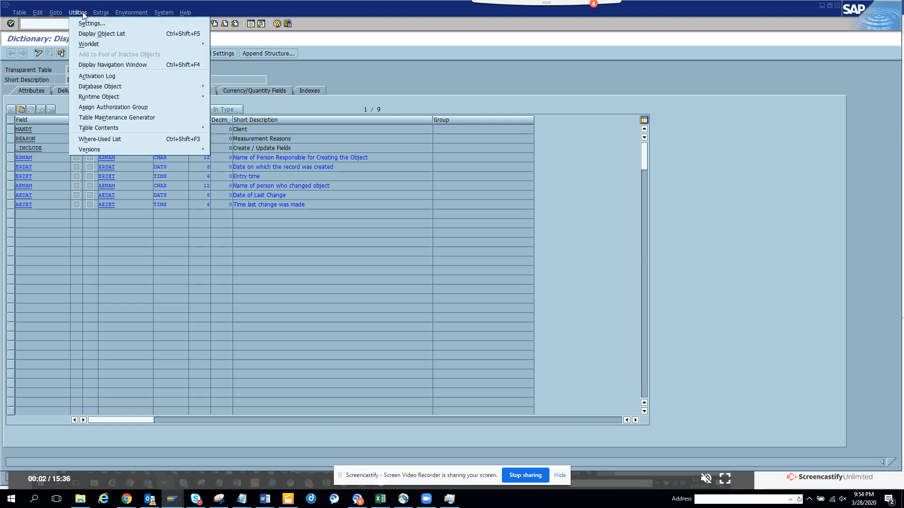
mouse_move(127, 117)
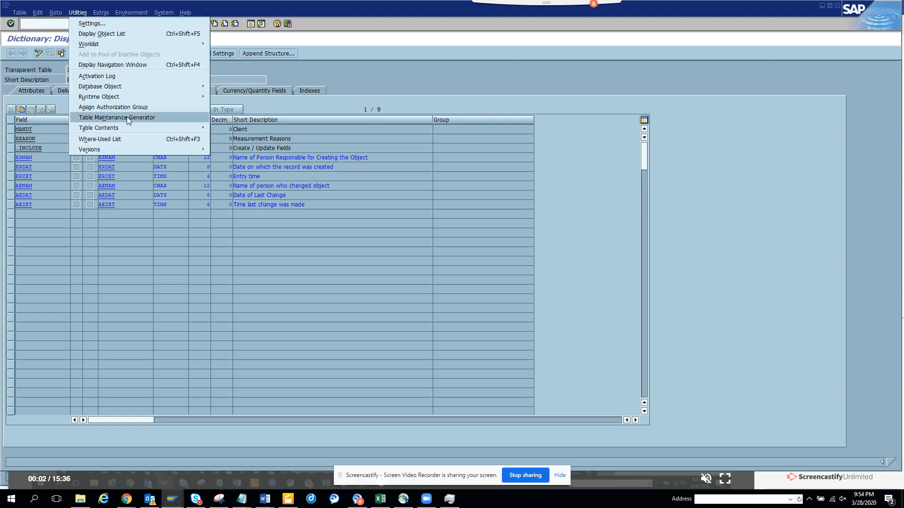
left_click(118, 118)
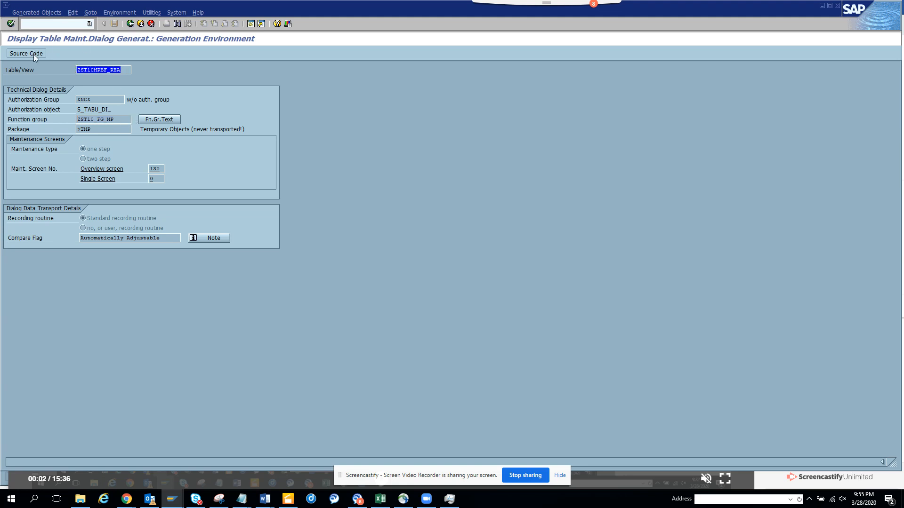
mouse_move(25, 53)
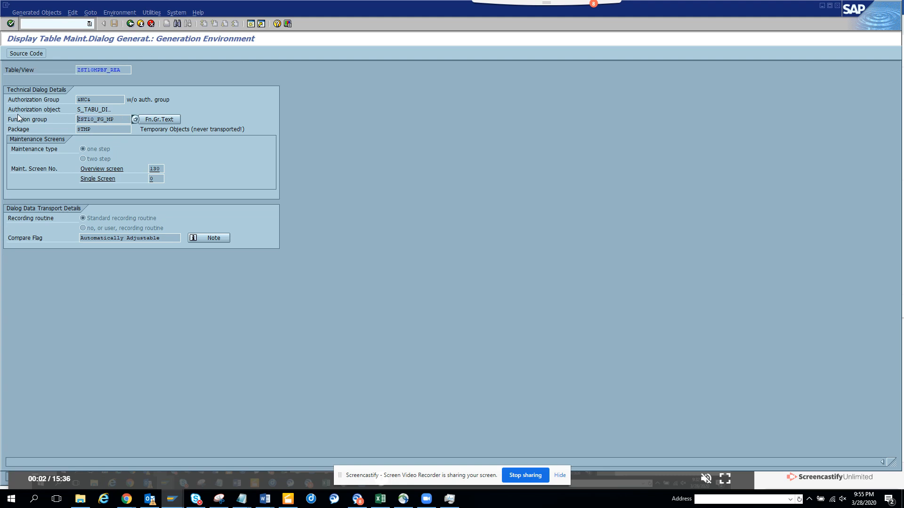
mouse_move(169, 57)
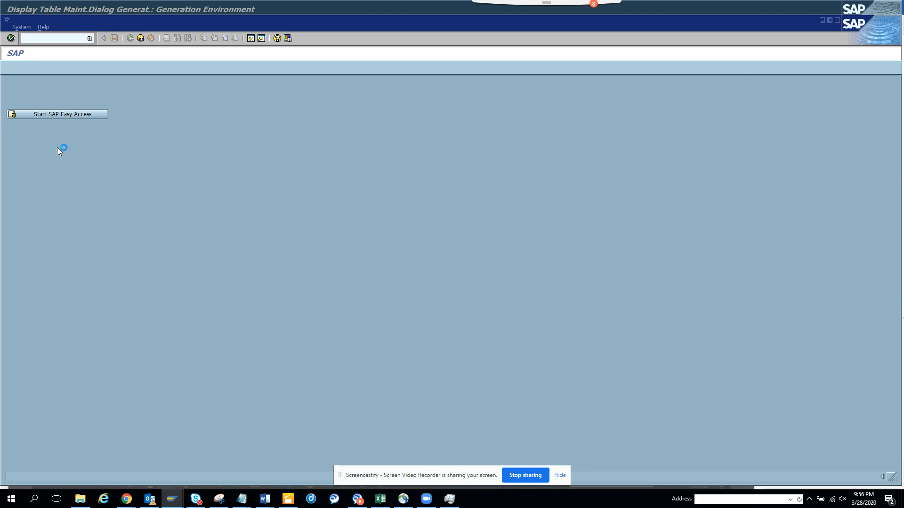
Step: Display function group ZST10_FG_MP in the Object Navigator
left_click(56, 114)
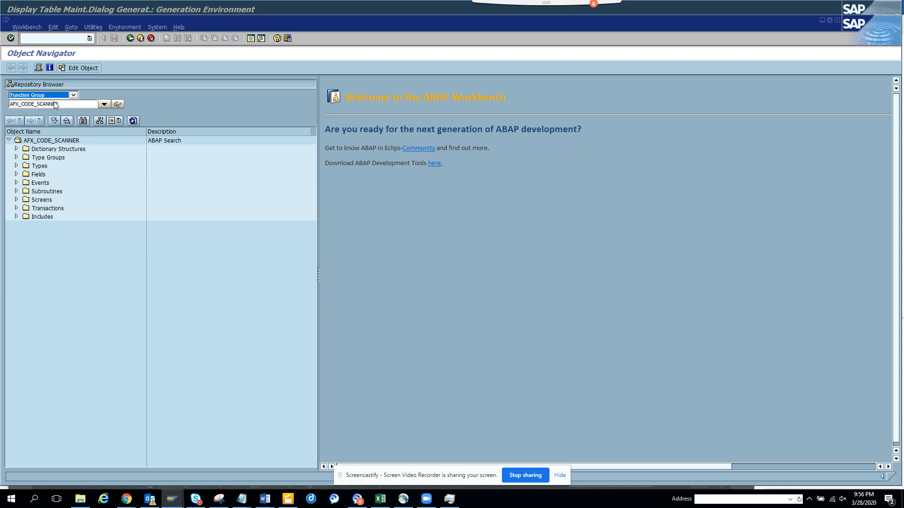
type("ZCALIBRATE")
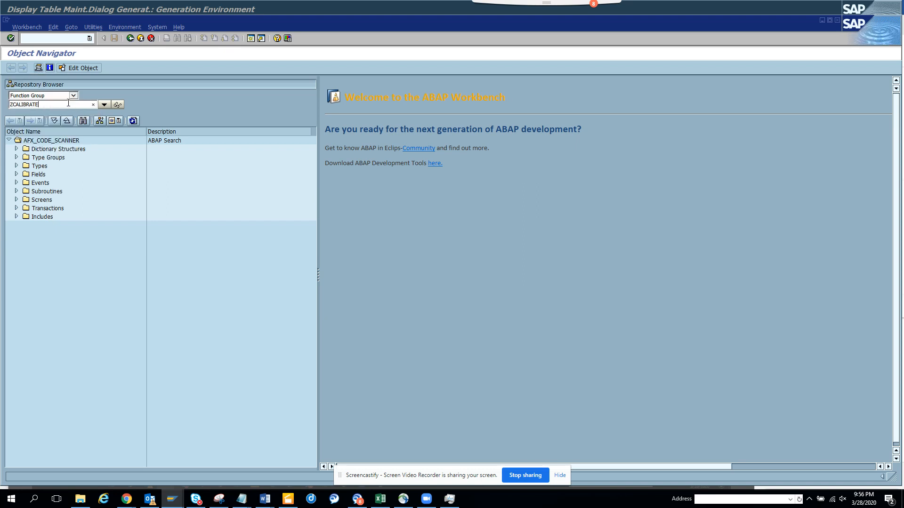
type("ZST10_FG_MP")
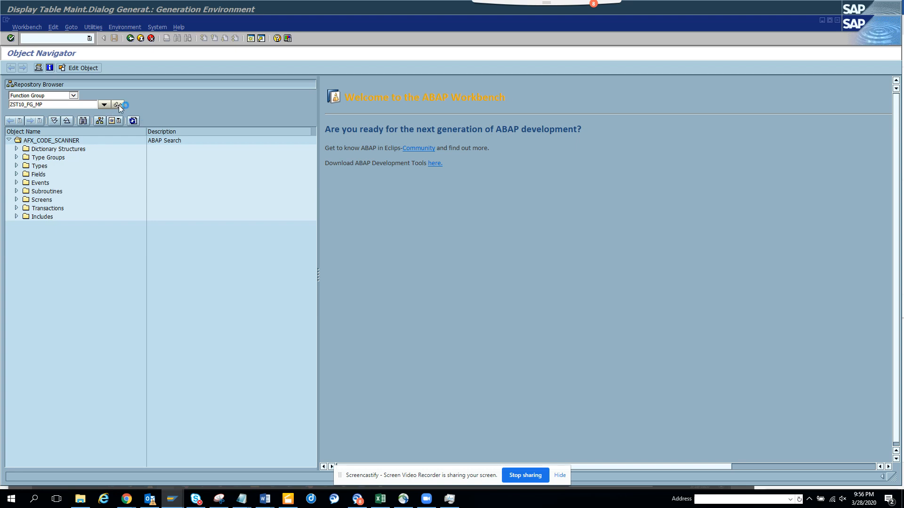
left_click(118, 105)
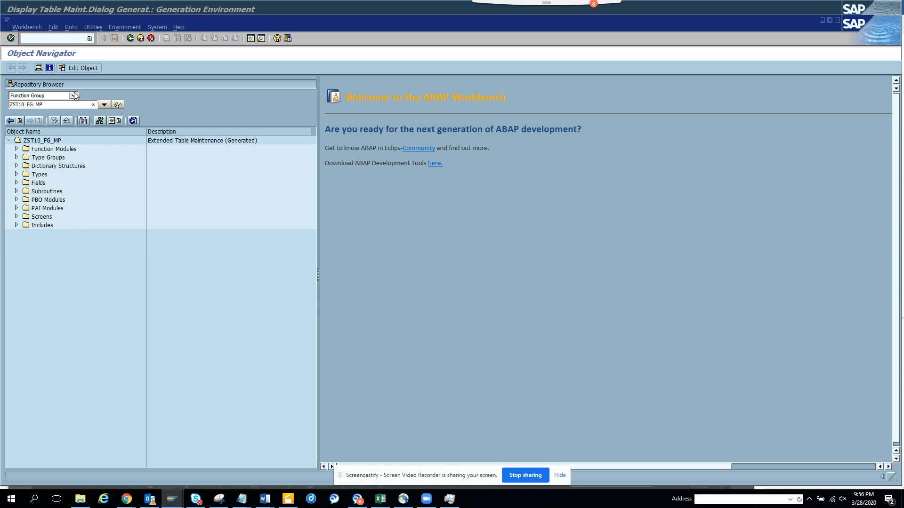
mouse_move(137, 80)
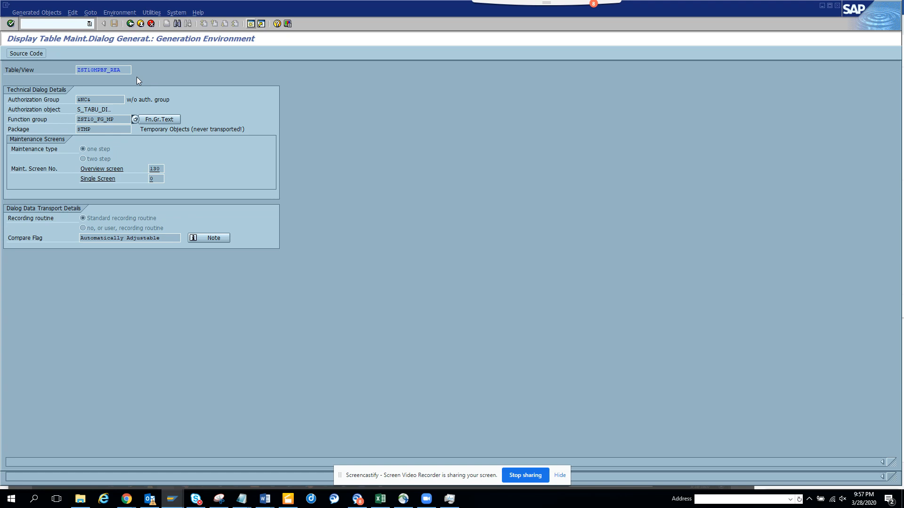
Step: Go back from the generator settings to the ZST10MPBF_REA field list
left_click(103, 70)
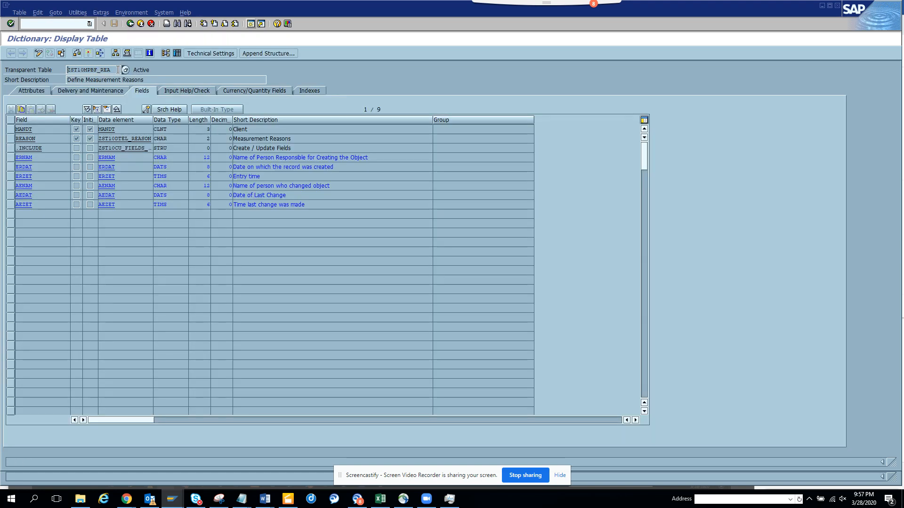
mouse_move(7, 69)
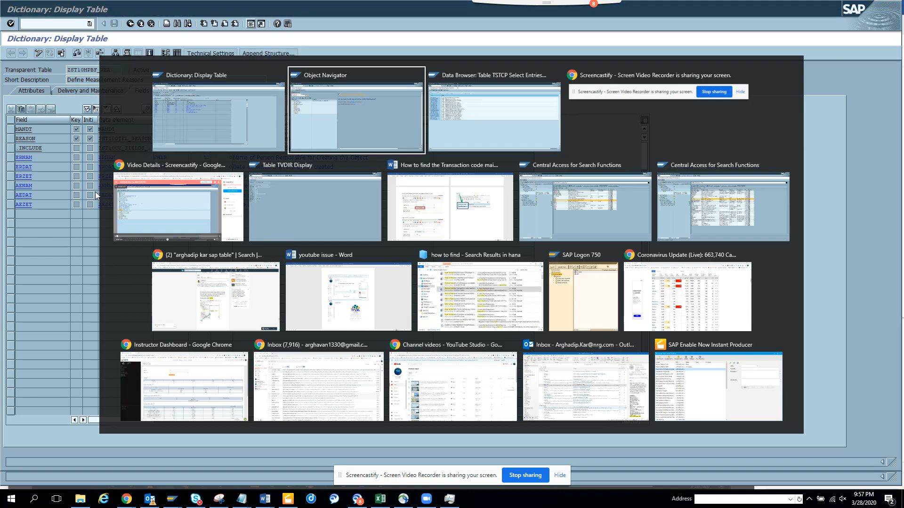
Step: List the TVDIR entry for TABNAME ZST10MPBF_REA in the Data Browser, then return to the selection criteria
left_click(493, 110)
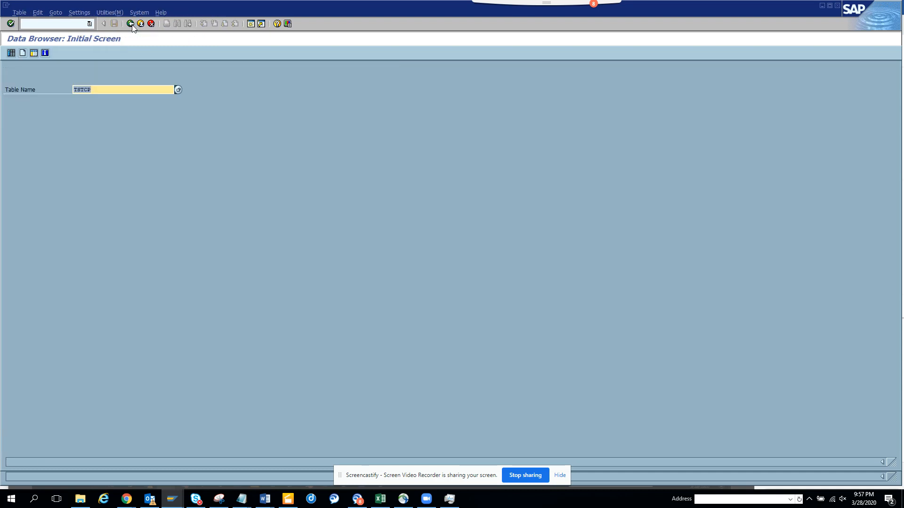
left_click(103, 23)
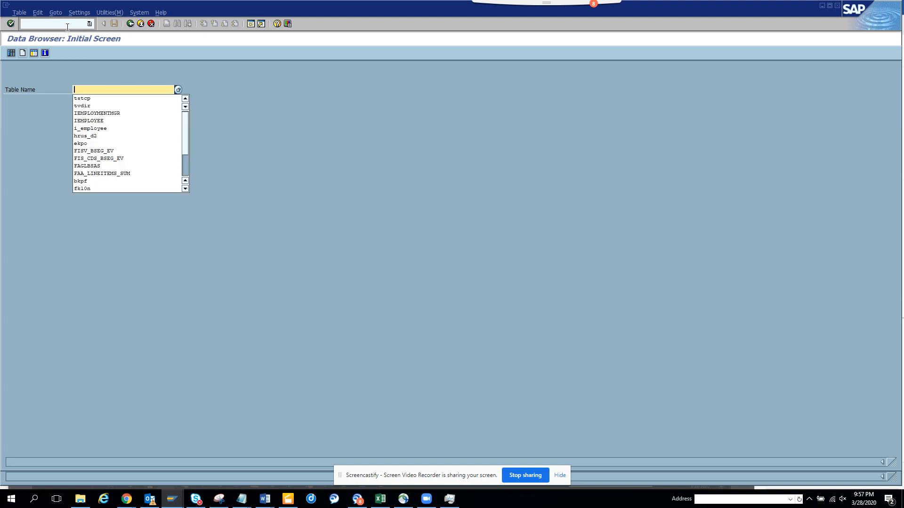
left_click(82, 105)
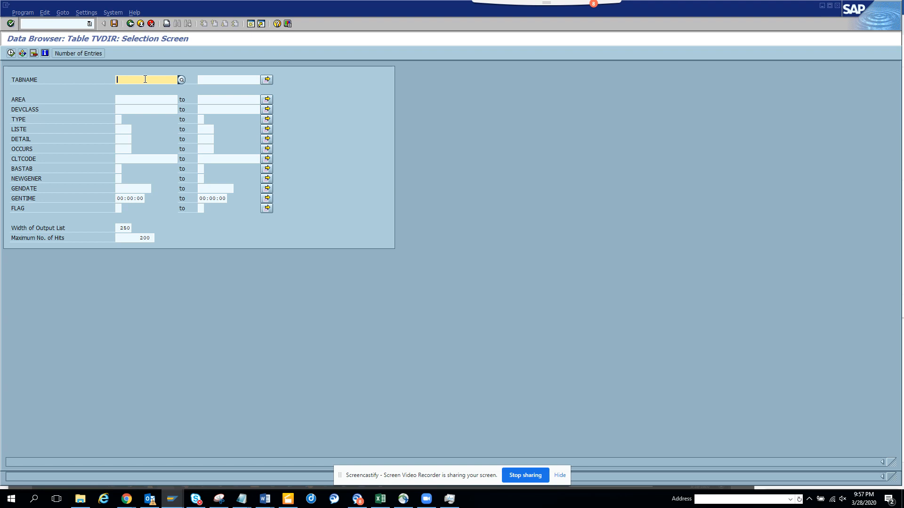
type("ZST10MPBF_REA")
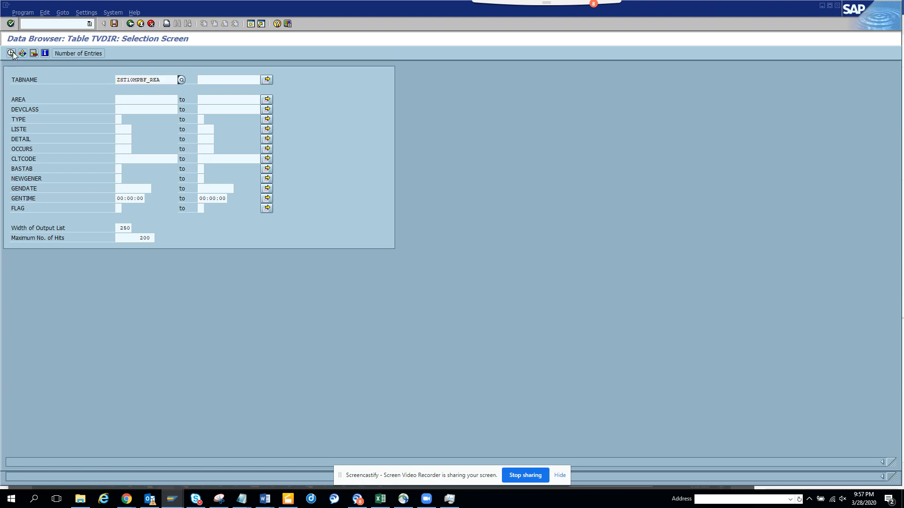
left_click(12, 53)
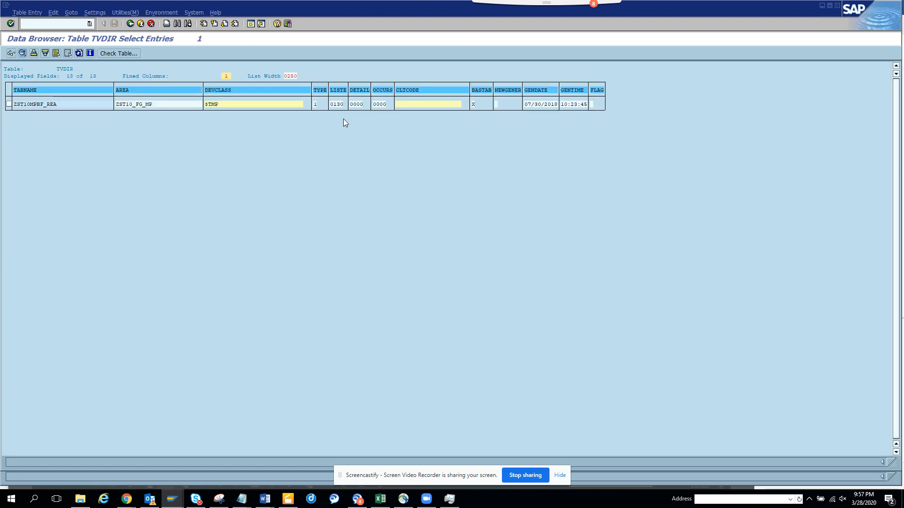
mouse_move(369, 160)
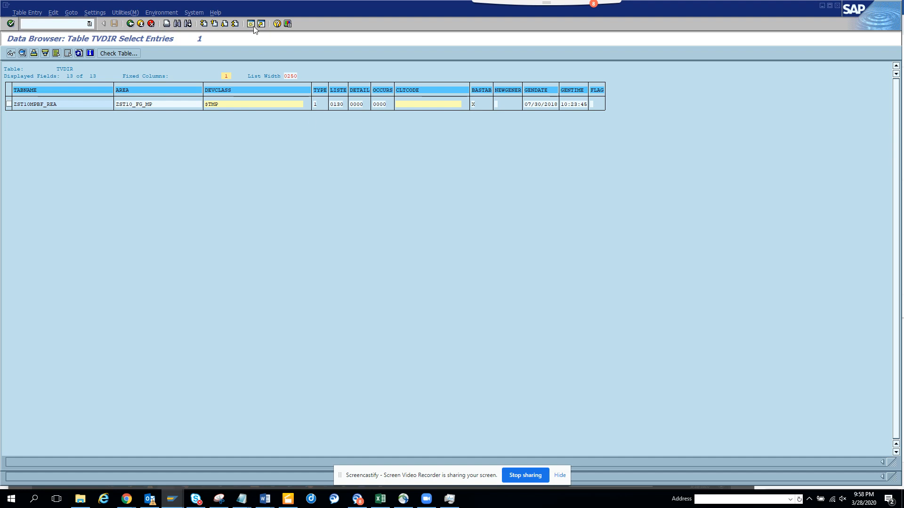
mouse_move(132, 30)
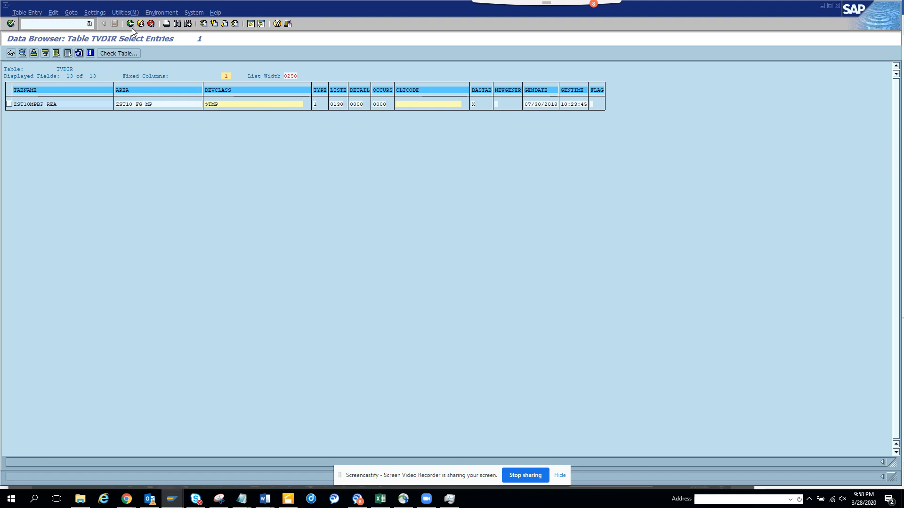
mouse_move(131, 29)
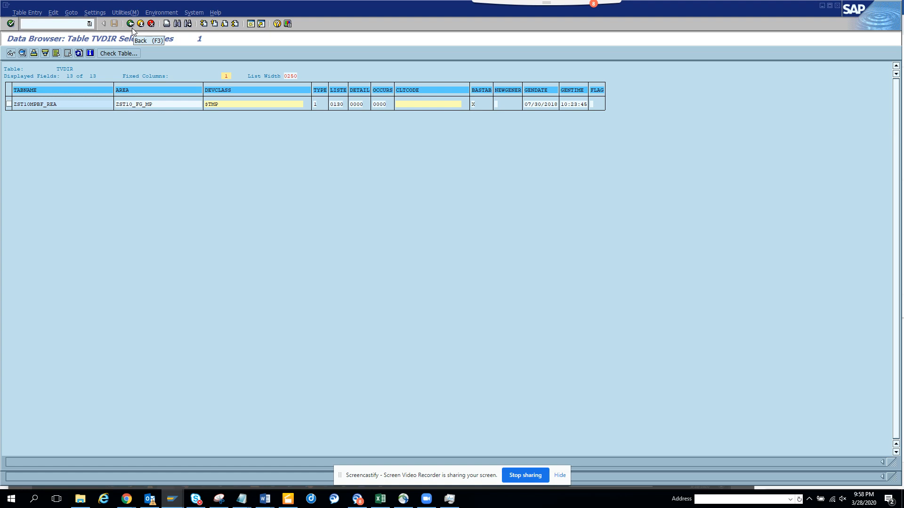
left_click(130, 23)
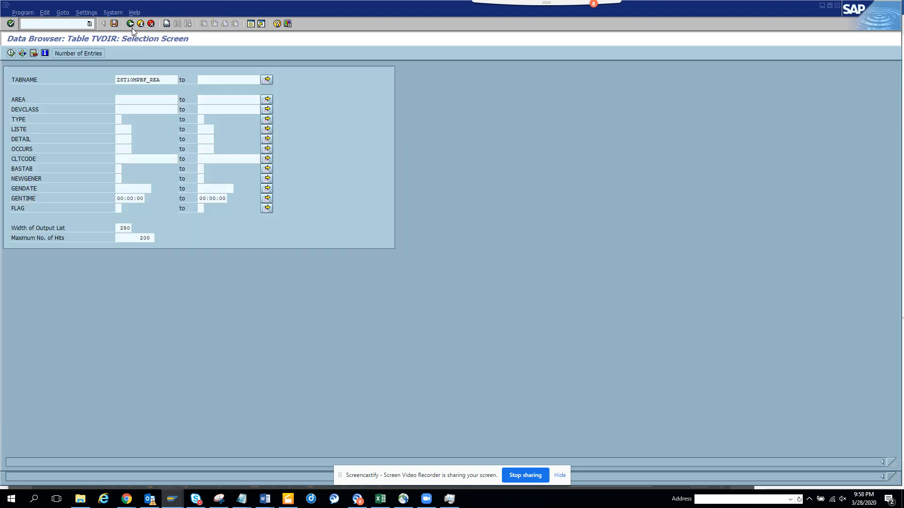
Step: Switch the Data Browser to table TSTCP and begin a PARAM criterion for ZST10MPBF_REA
left_click(130, 24)
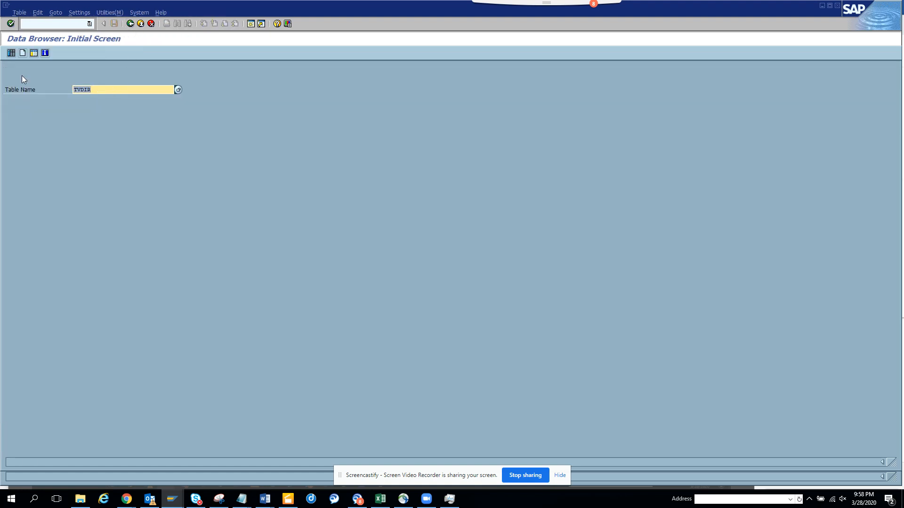
type("tstcp")
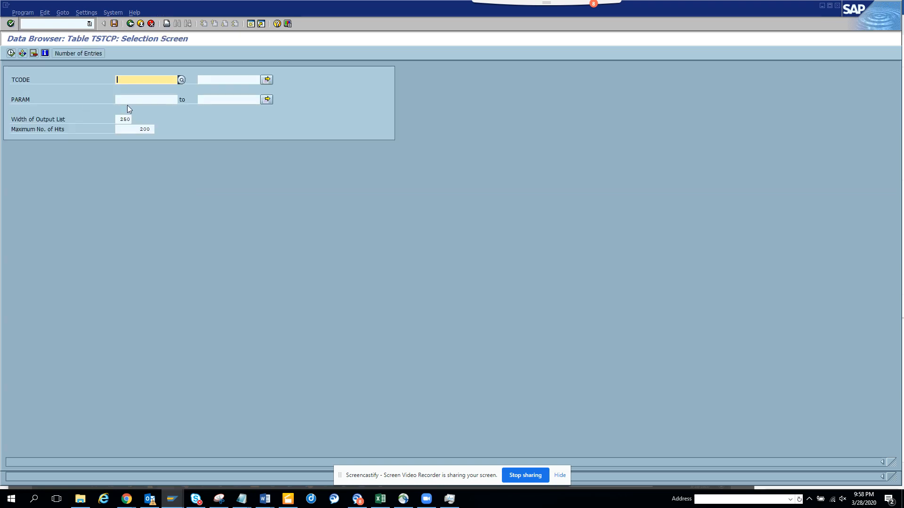
left_click(146, 100)
type("*ZST10MPBF_REA*")
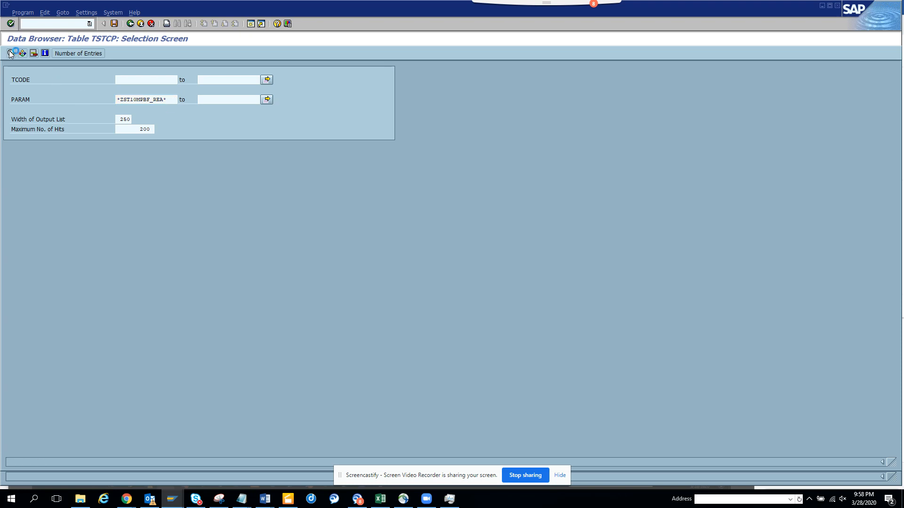
Step: Execute the TSTCP lookup returning transaction code ZST10MPBF_REA
left_click(11, 52)
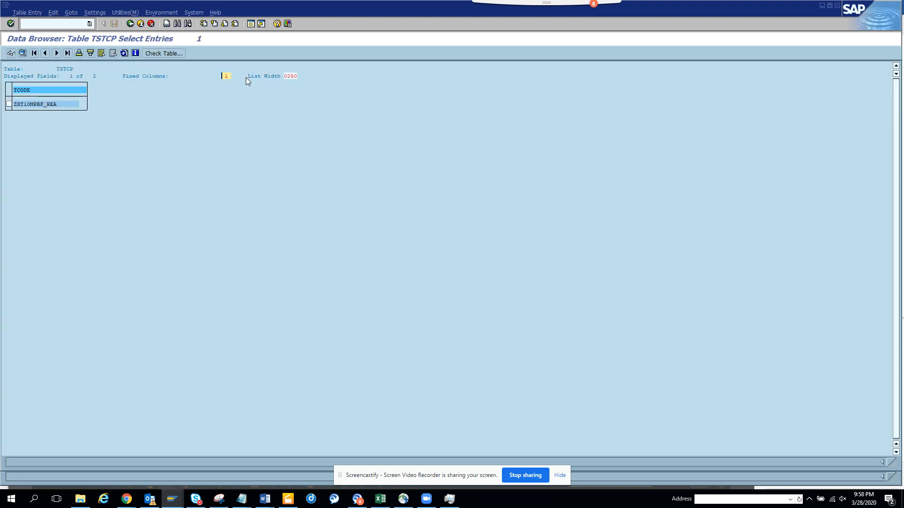
mouse_move(275, 91)
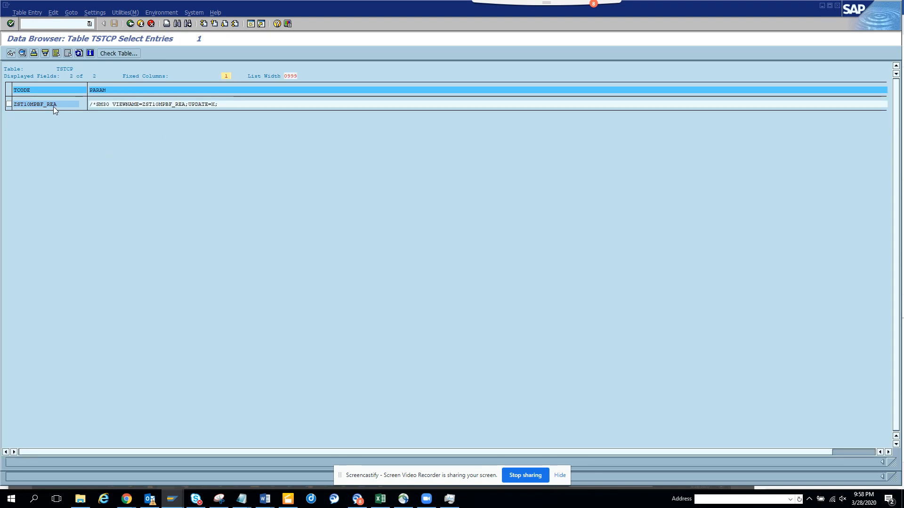
mouse_move(144, 99)
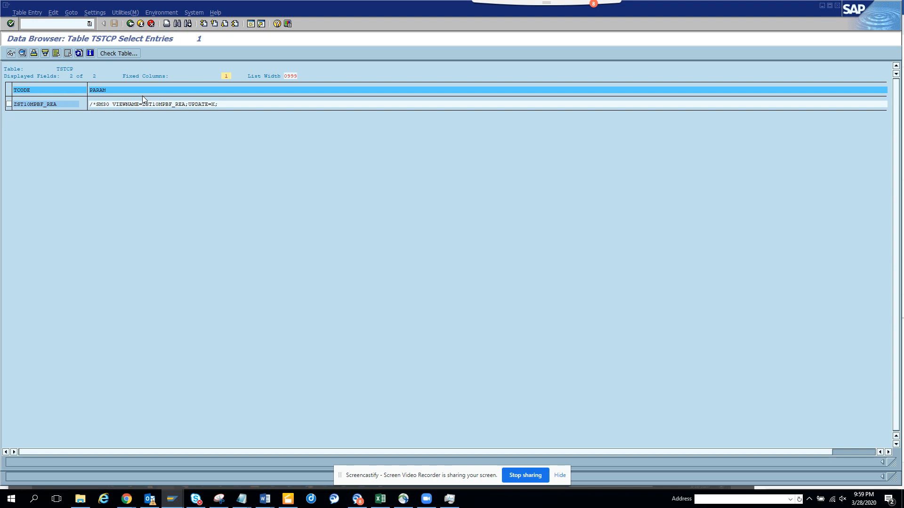
mouse_move(119, 102)
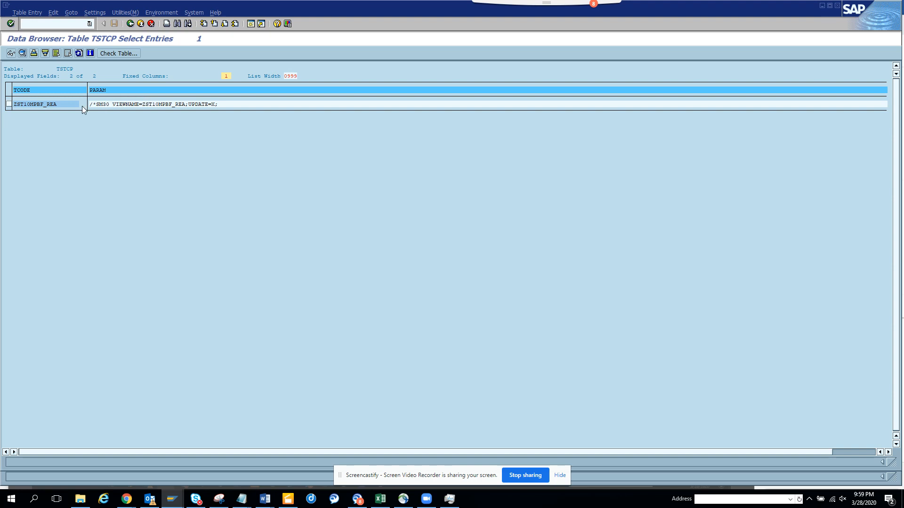
mouse_move(64, 107)
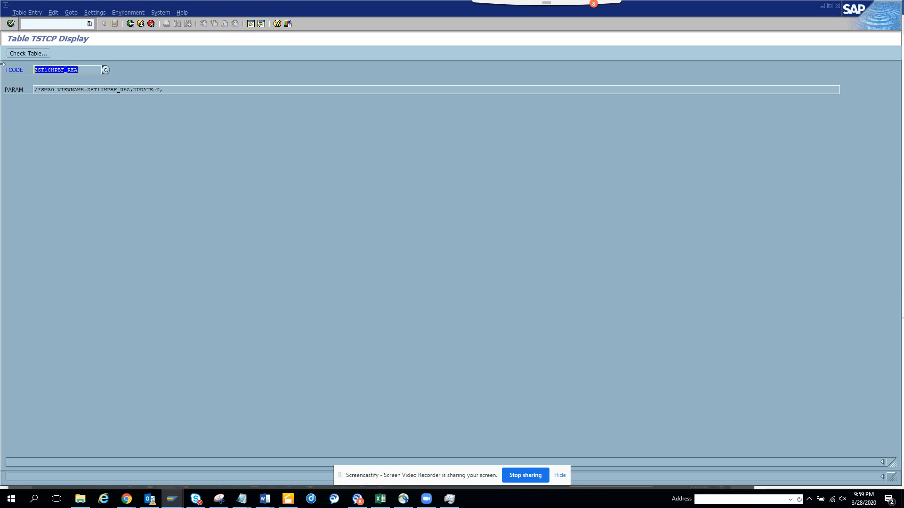
Step: Jump to SE93 with /n and enter transaction code ZST10MPBF_REA
left_click(52, 24)
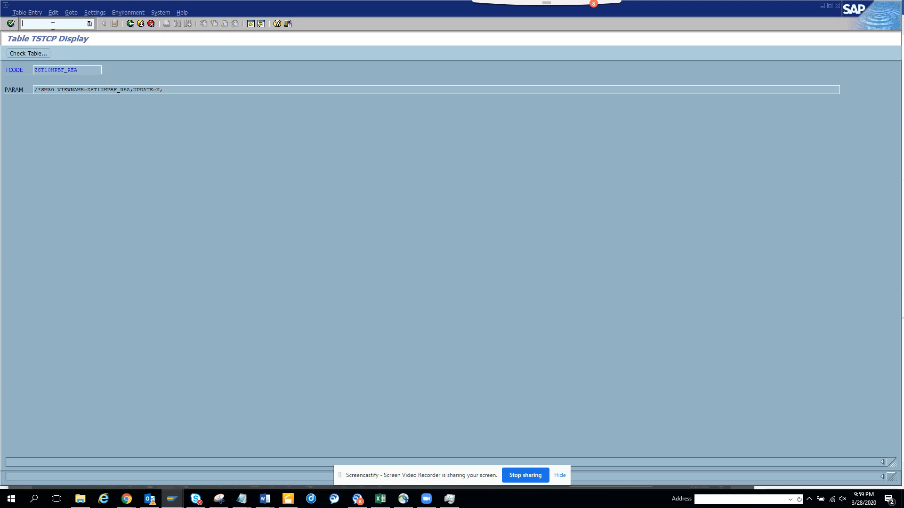
type("/n")
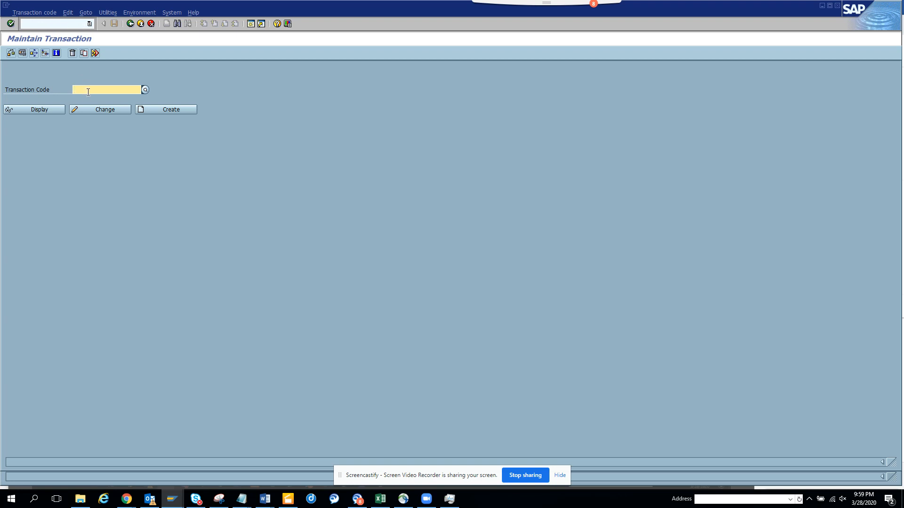
type("ZST10MPBF_REA")
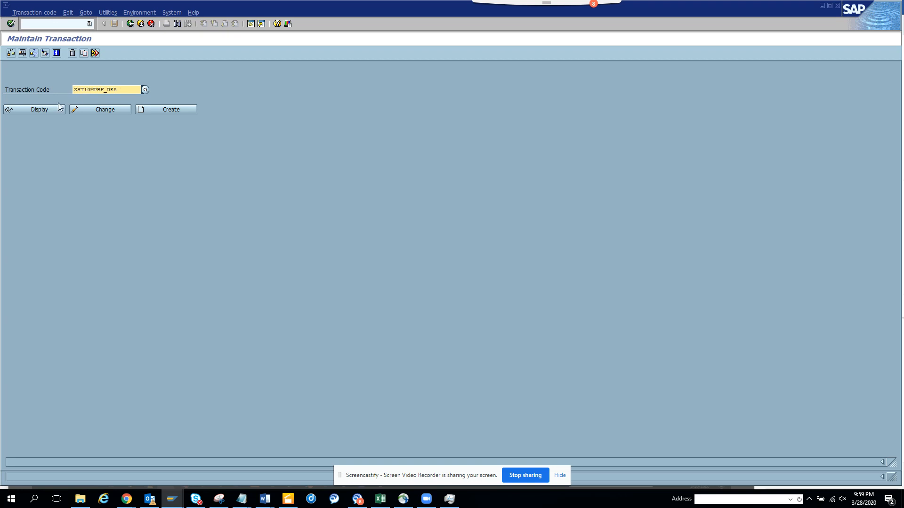
Step: Display ZST10MPBF_REA as a parameter transaction calling SM30 with VIEWNAME and UPDATE defaults
left_click(40, 109)
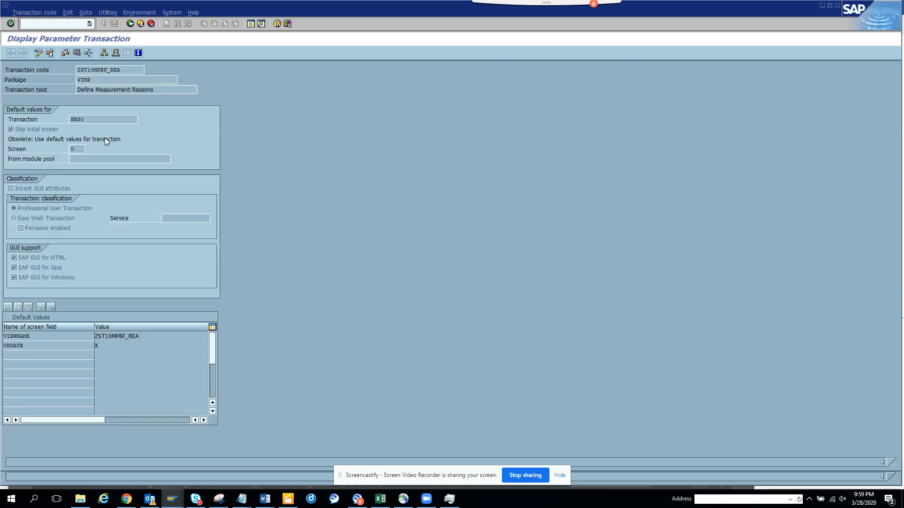
mouse_move(74, 108)
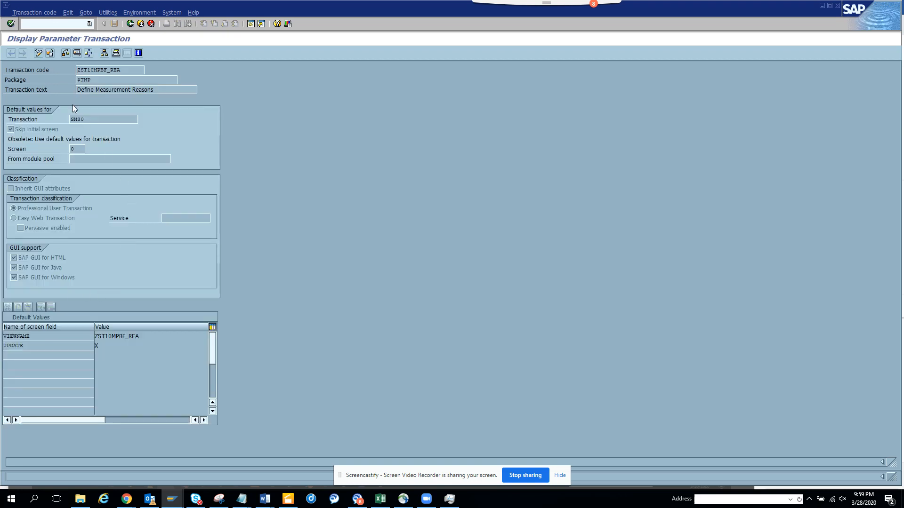
mouse_move(82, 290)
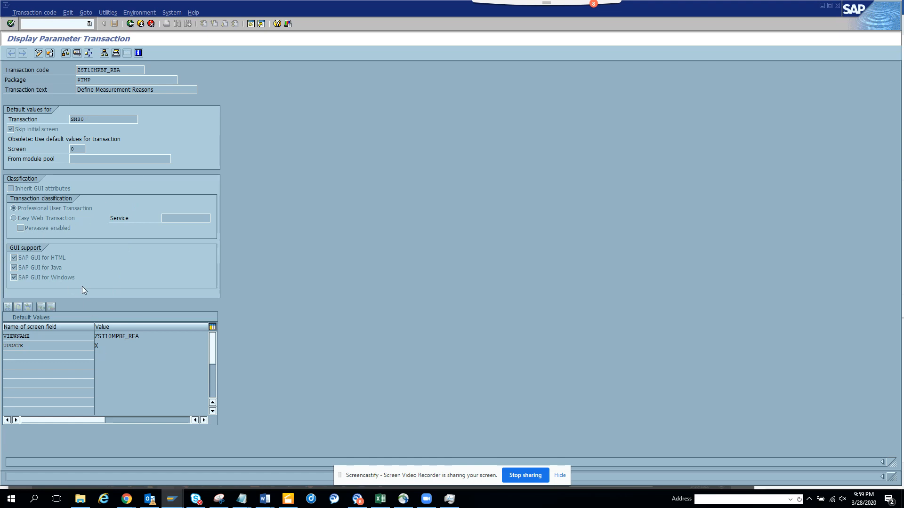
mouse_move(112, 176)
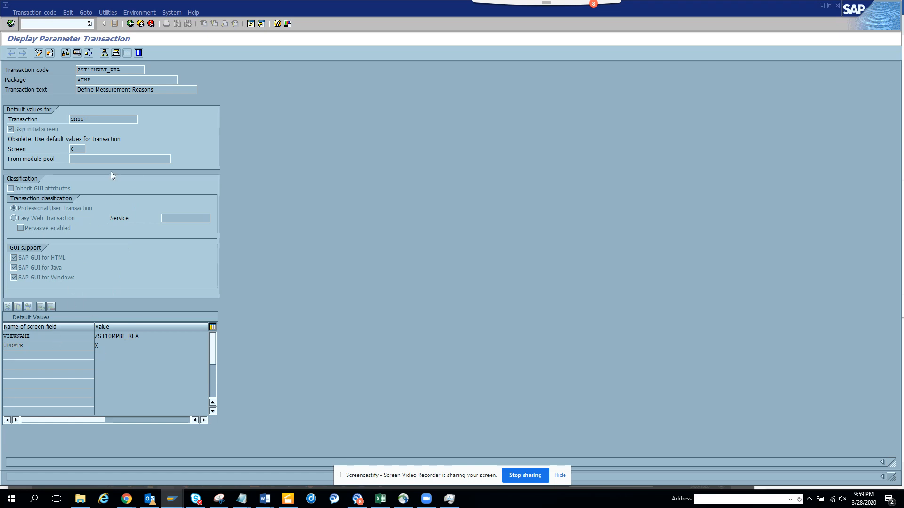
mouse_move(125, 79)
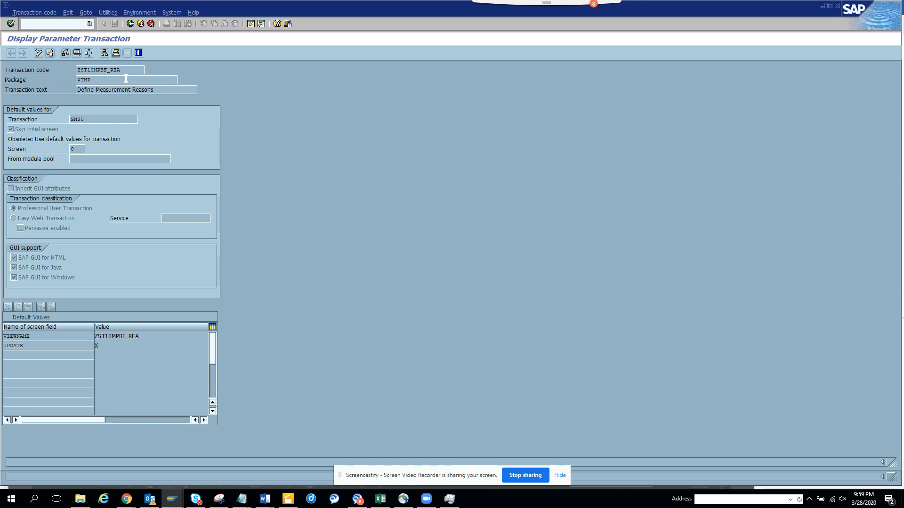